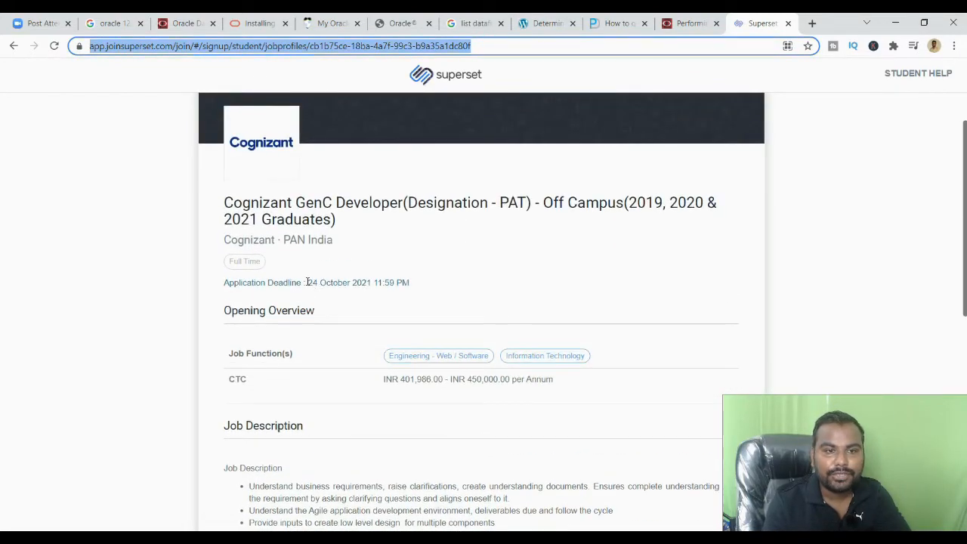
Highlight the application deadline and eligible graduate years, then scroll down to the job description and eligibility criteria
double_click(316, 283)
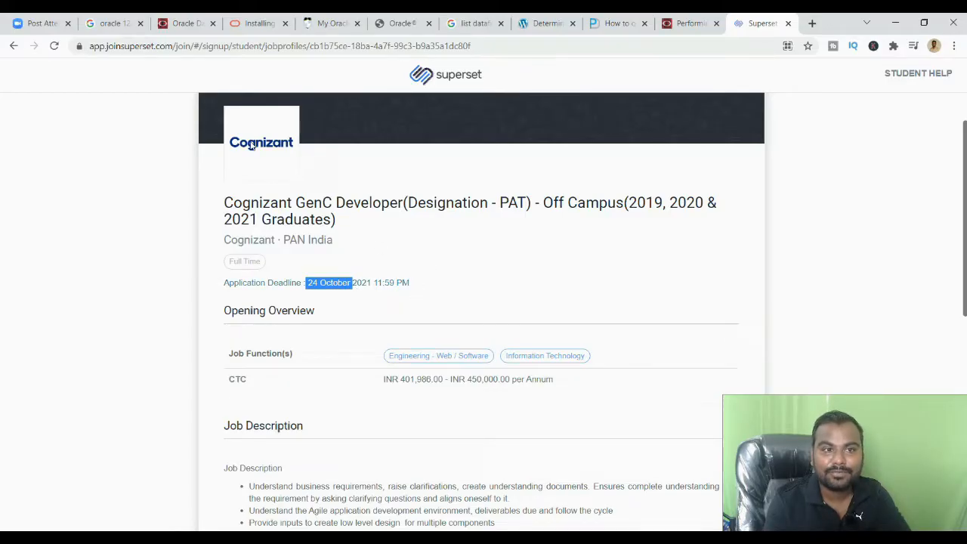
left_click_drag(627, 203, 335, 220)
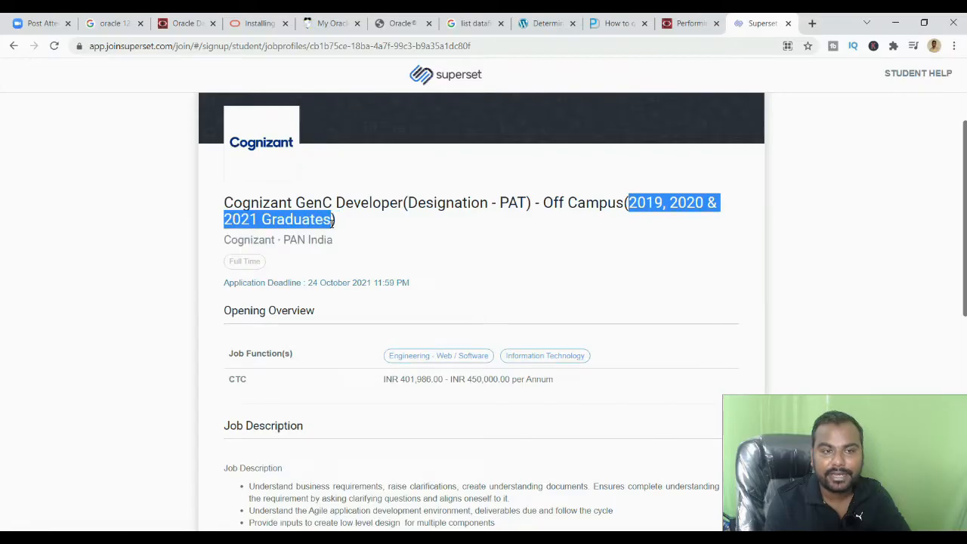
scroll("down", 3)
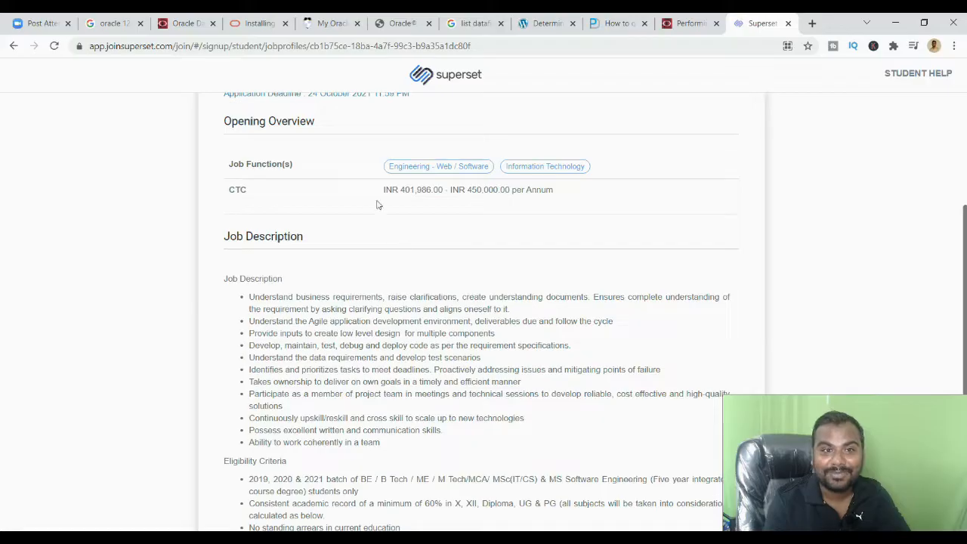